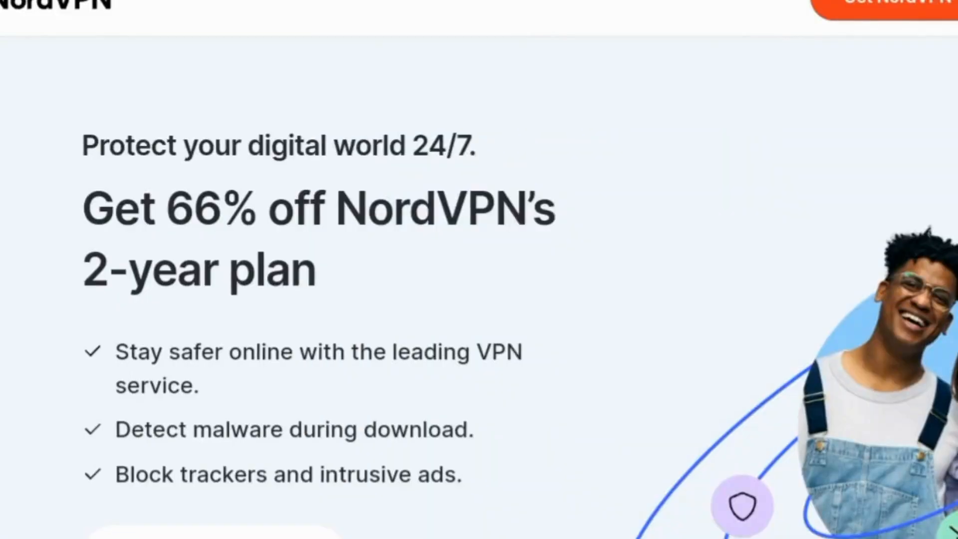
scroll("down", 3)
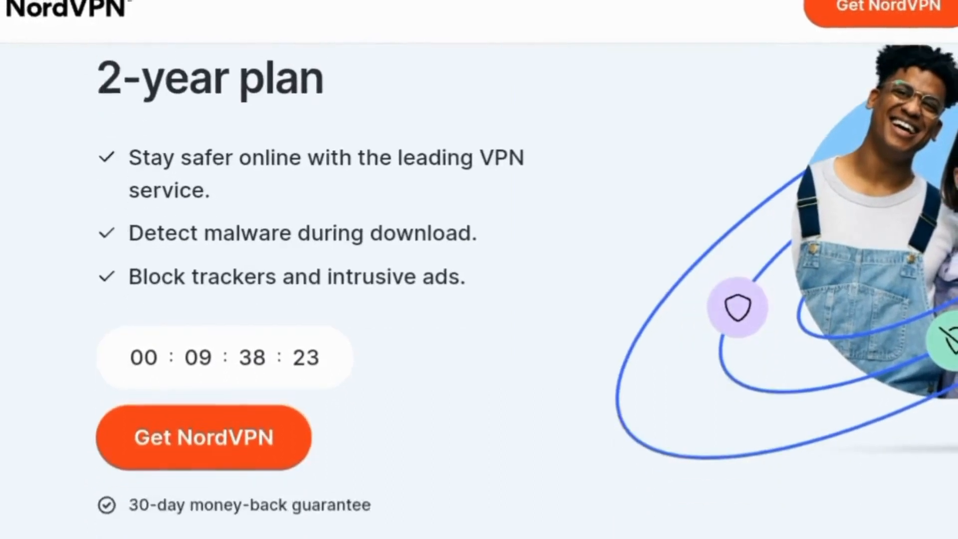
scroll("down", 3)
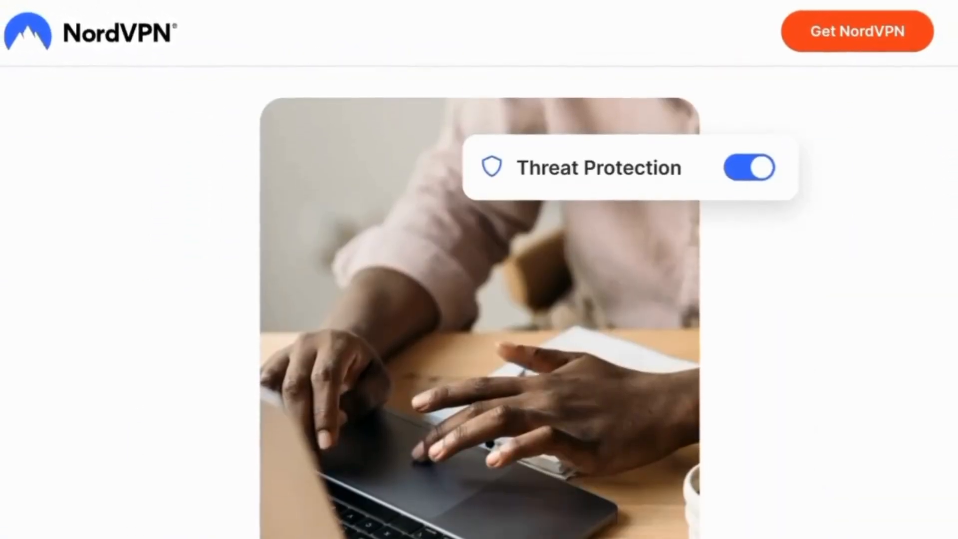
scroll("down", 3)
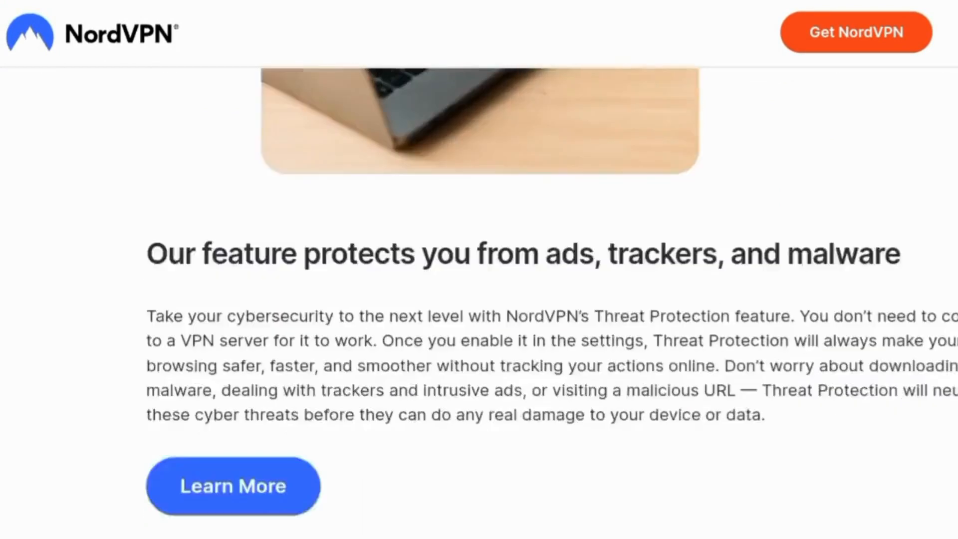
scroll("down", 3)
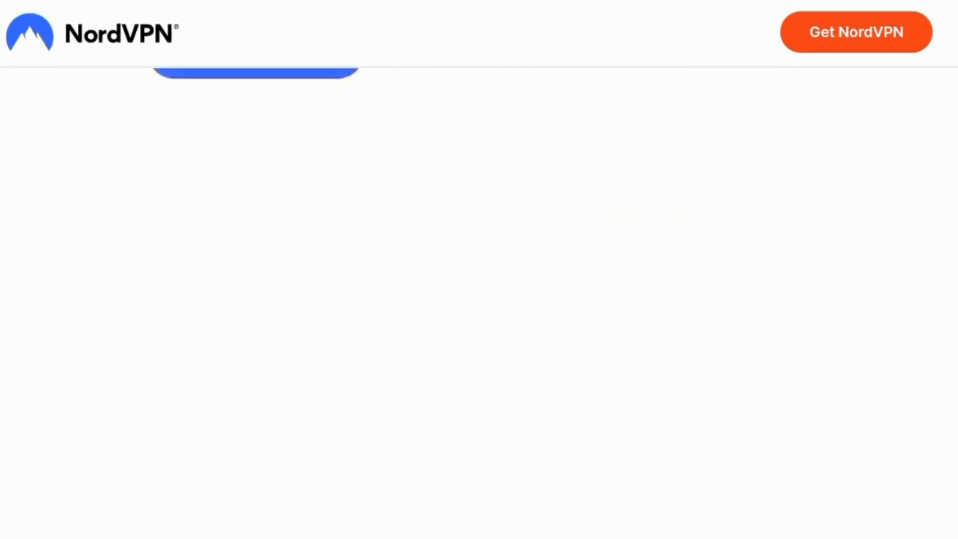